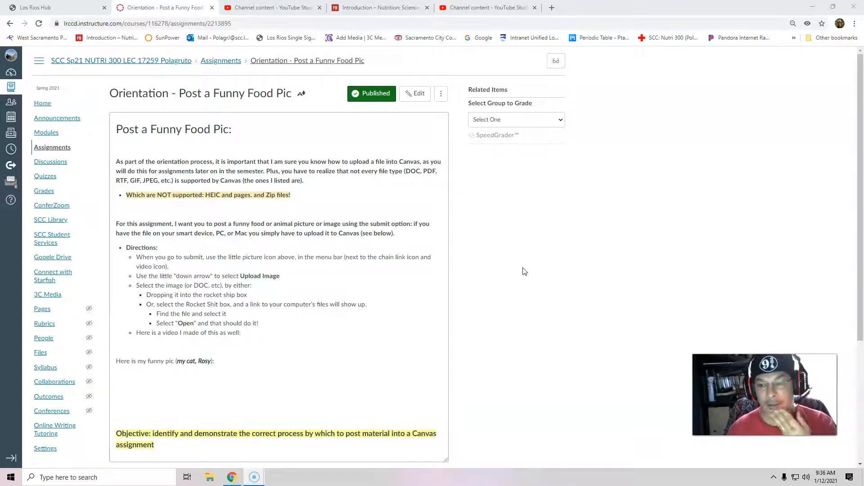
{"action": "mouse_move", "coordinate": [553, 289]}
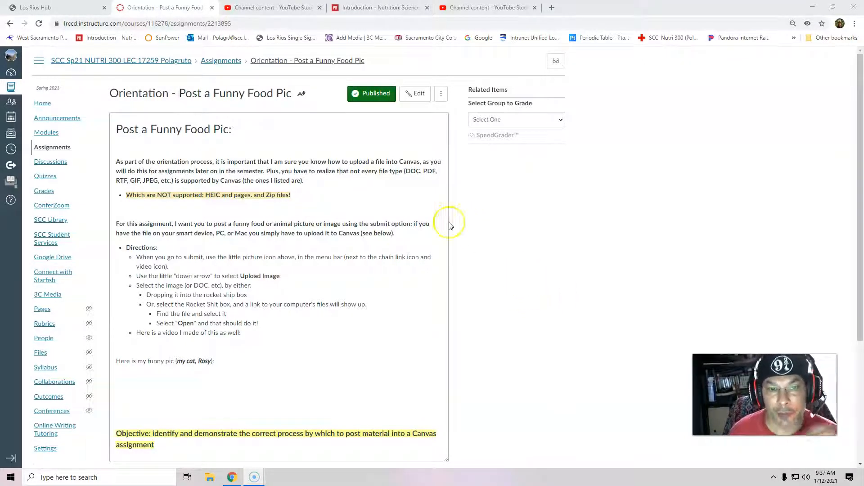
{"action": "mouse_move", "coordinate": [418, 93]}
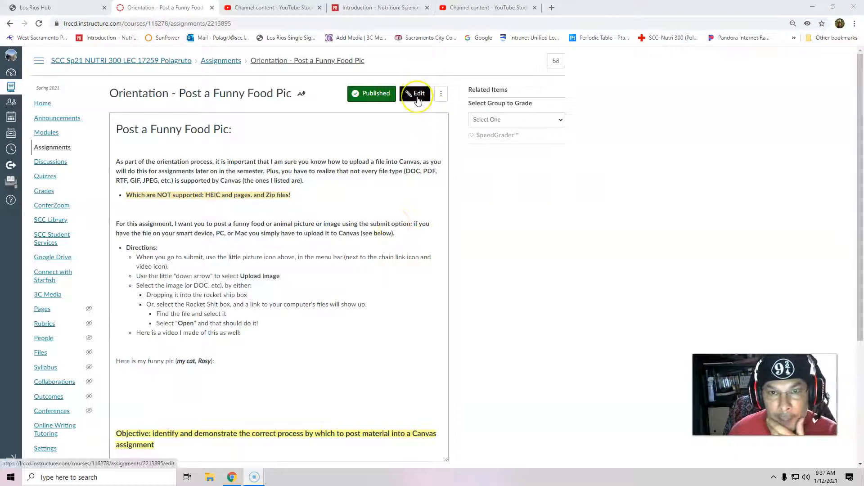
- Edit the assignment, scroll below 'Here is my funny pic', and show image-insert options
{"action": "left_click", "coordinate": [415, 93]}
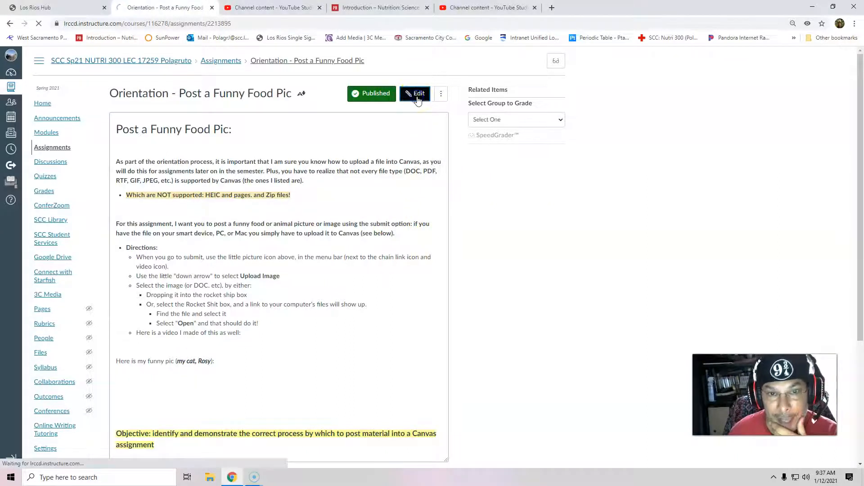
{"action": "left_click", "coordinate": [414, 93]}
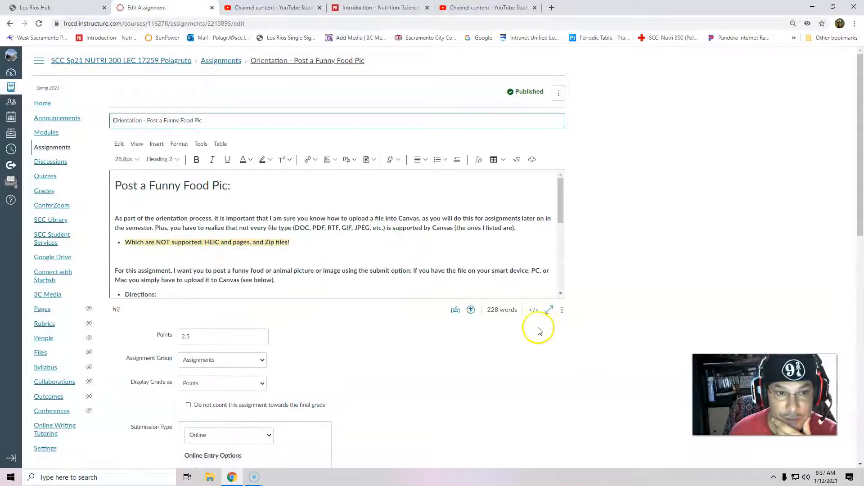
{"action": "scroll", "scroll_direction": "down", "scroll_amount": 3}
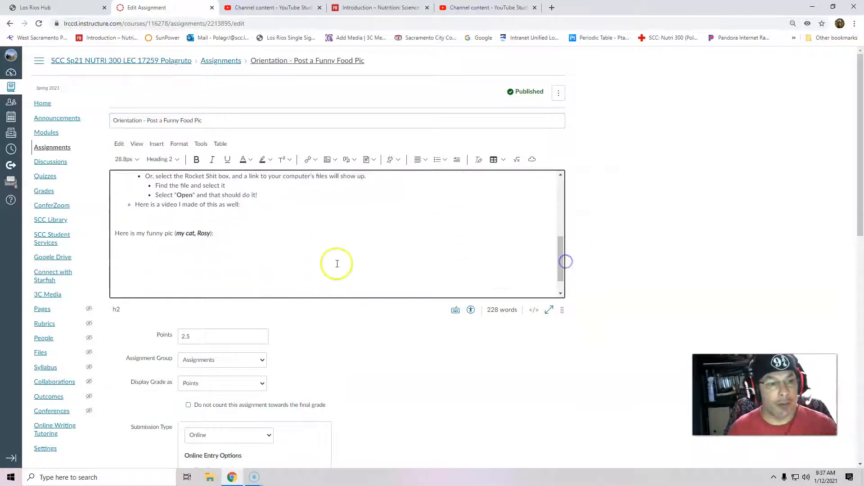
{"action": "mouse_move", "coordinate": [134, 253]}
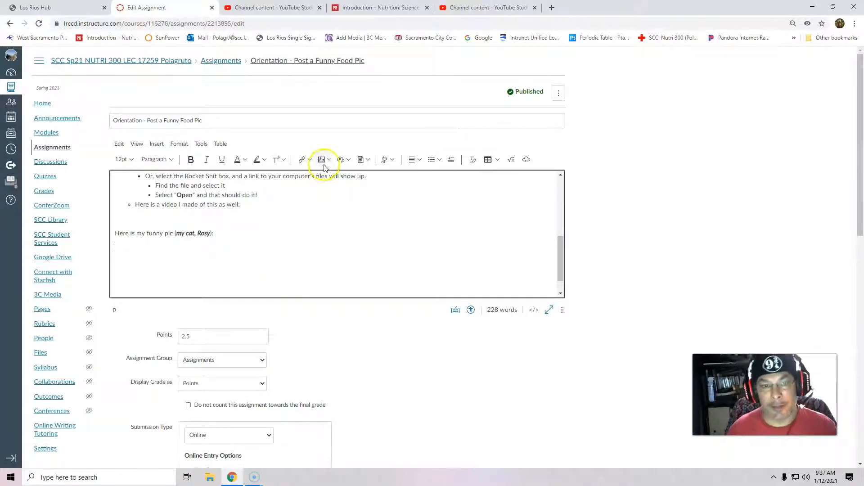
{"action": "left_click", "coordinate": [329, 159]}
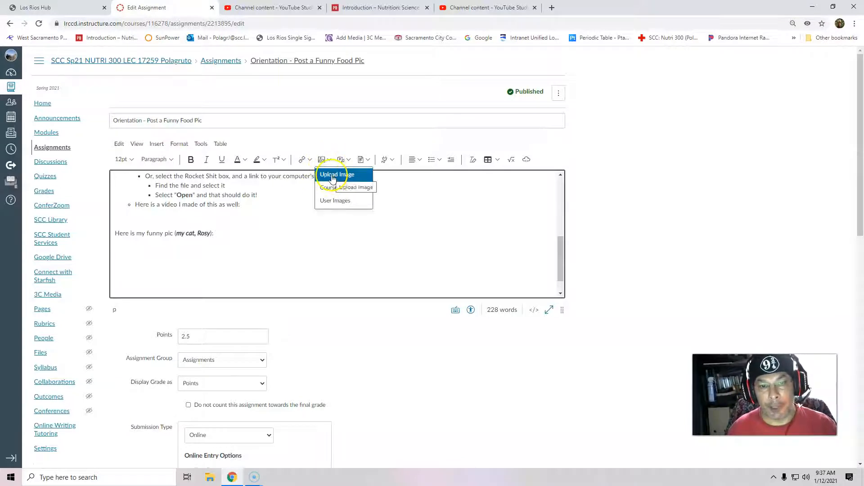
{"action": "mouse_move", "coordinate": [335, 200]}
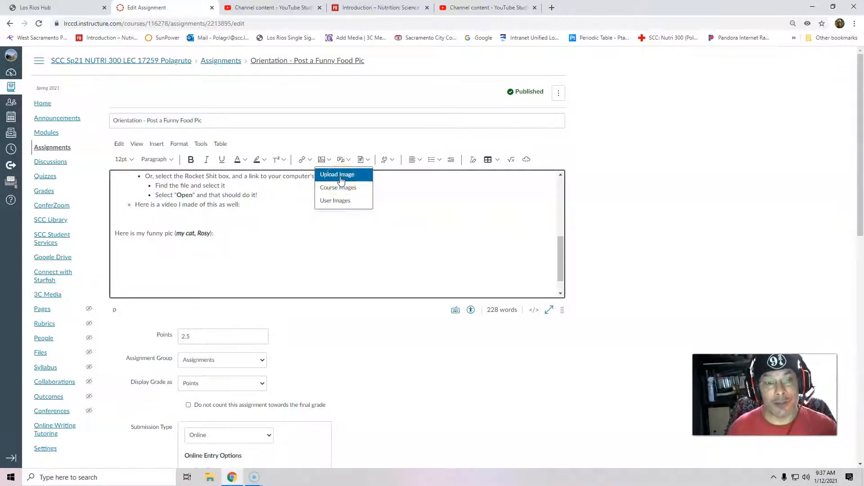
- Choose Upload Image from the image dropdown
{"action": "left_click", "coordinate": [337, 174]}
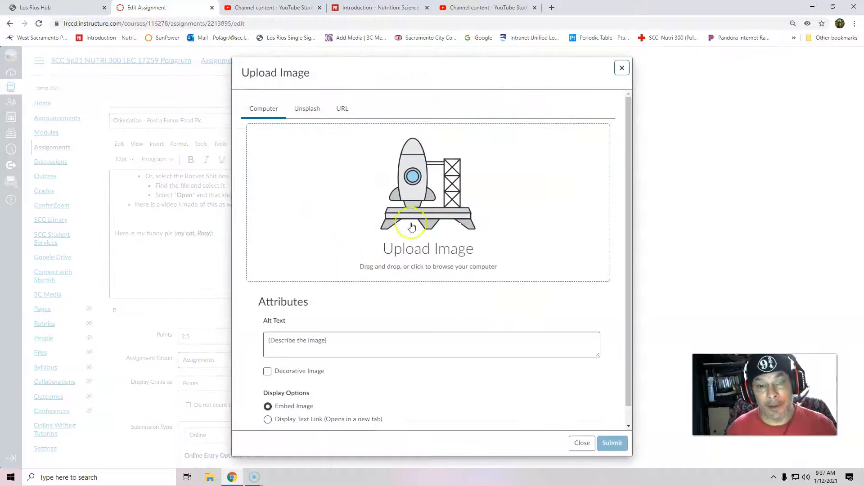
{"action": "mouse_move", "coordinate": [492, 240]}
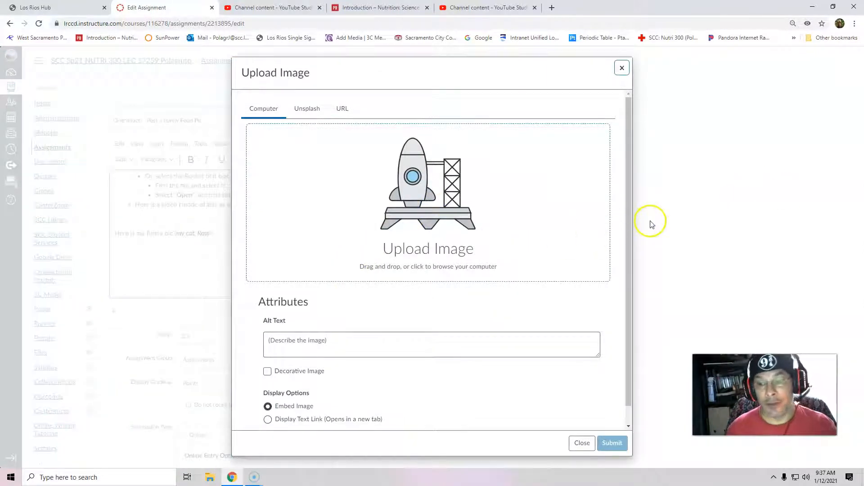
{"action": "mouse_move", "coordinate": [447, 221]}
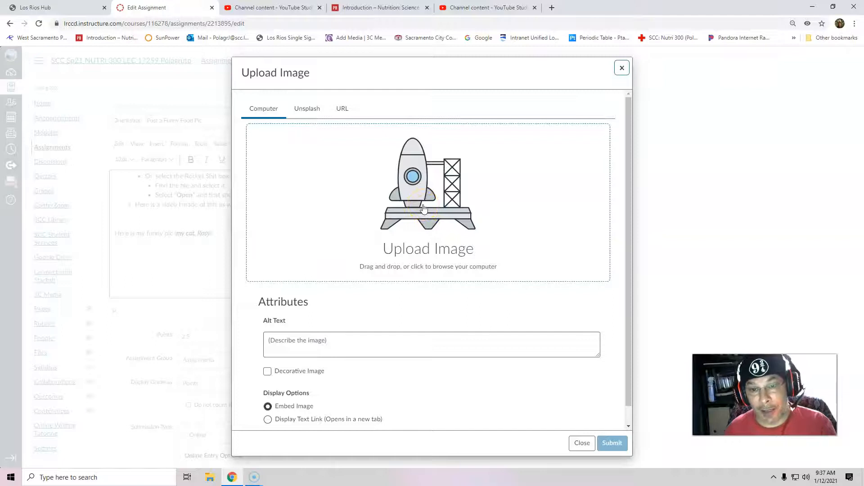
- Select 'Silly Rosy.JPG' from the Work Materials folder for upload
{"action": "left_click", "coordinate": [428, 201]}
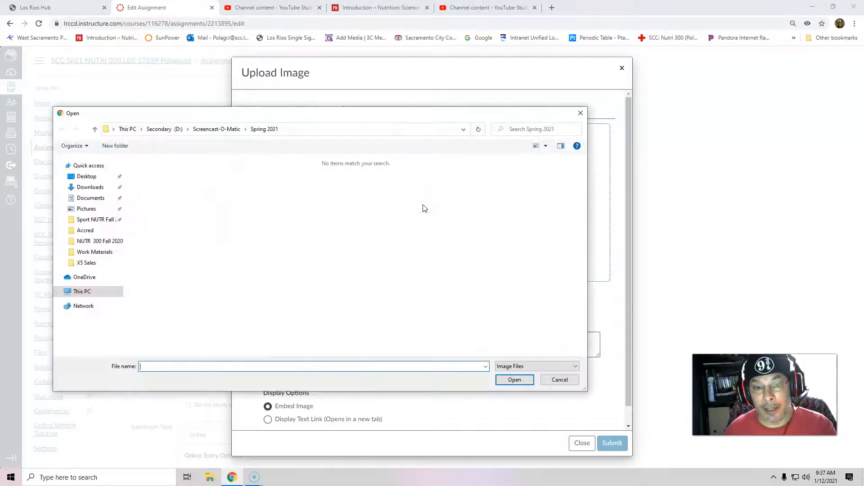
{"action": "mouse_move", "coordinate": [264, 259]}
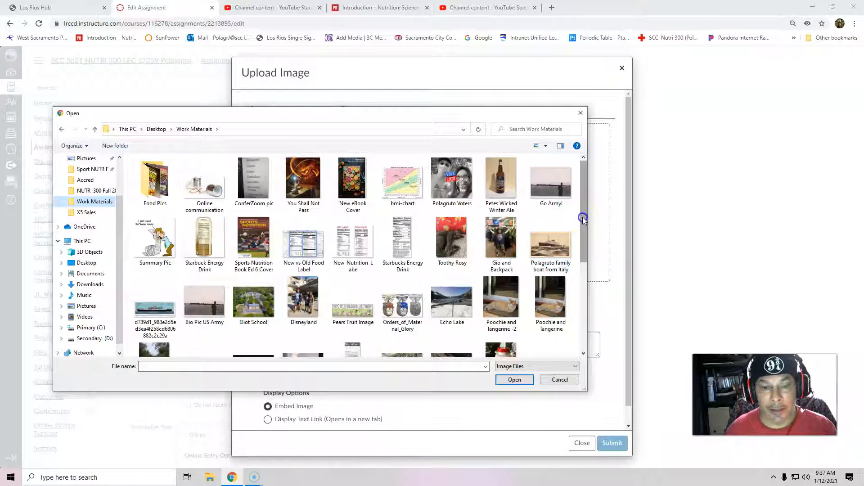
{"action": "scroll", "scroll_direction": "down", "scroll_amount": 3}
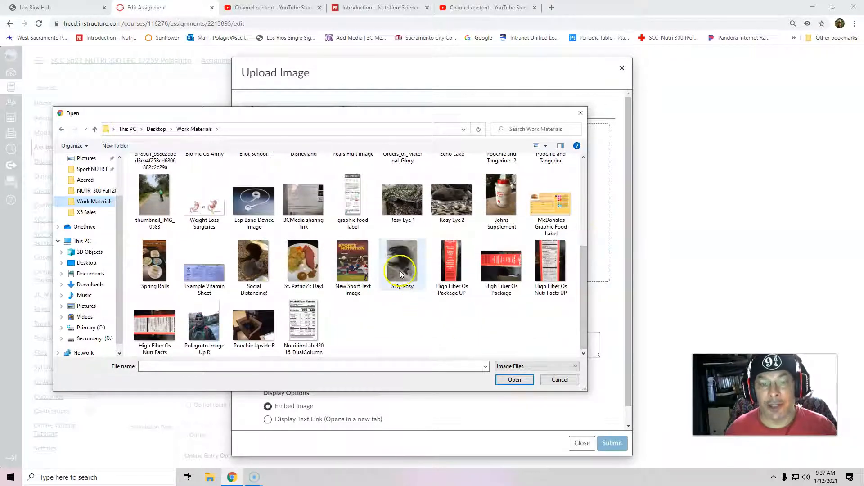
{"action": "left_click", "coordinate": [402, 262]}
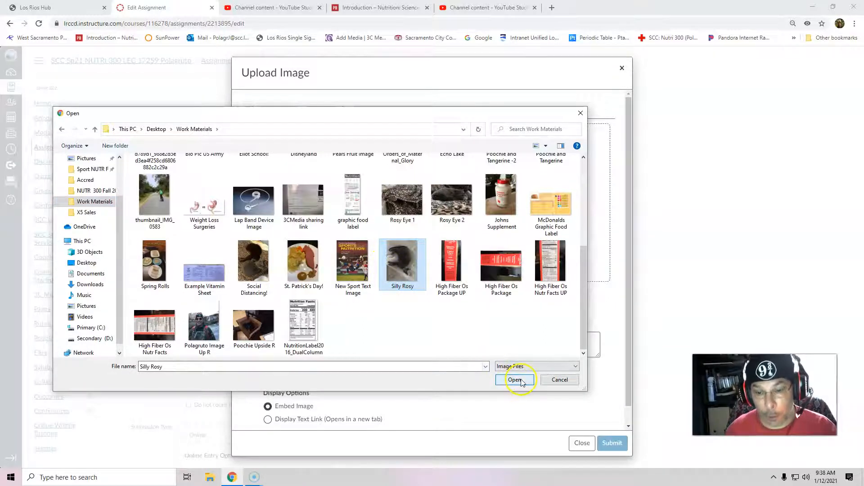
{"action": "left_click", "coordinate": [514, 379]}
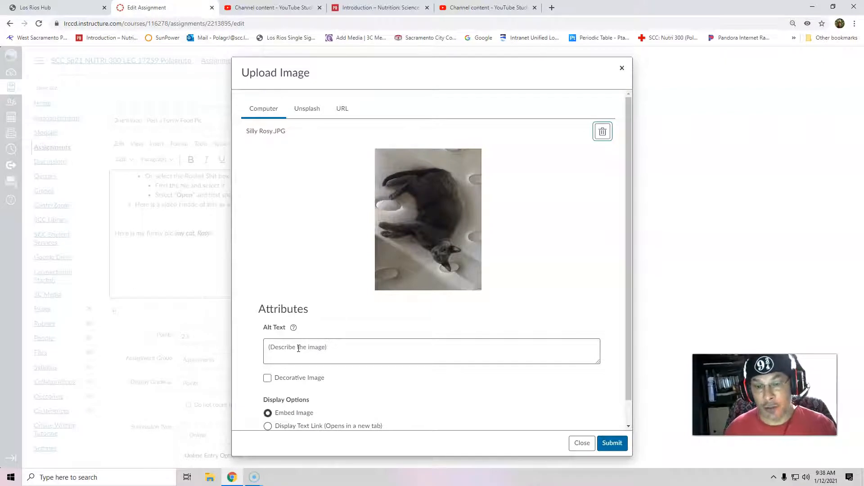
- Give the photo alt text 'Silly Rosy - cat' and insert it into the description
{"action": "left_click", "coordinate": [431, 351]}
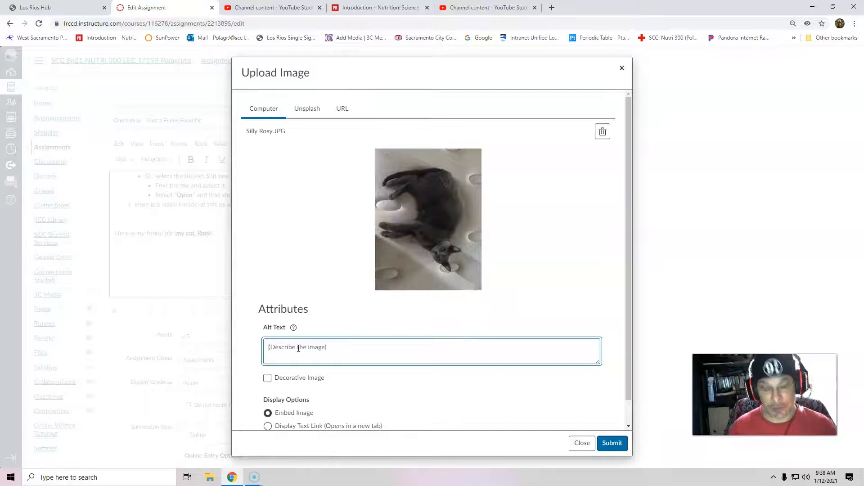
{"action": "type", "text": "Silly Rosy - cat"}
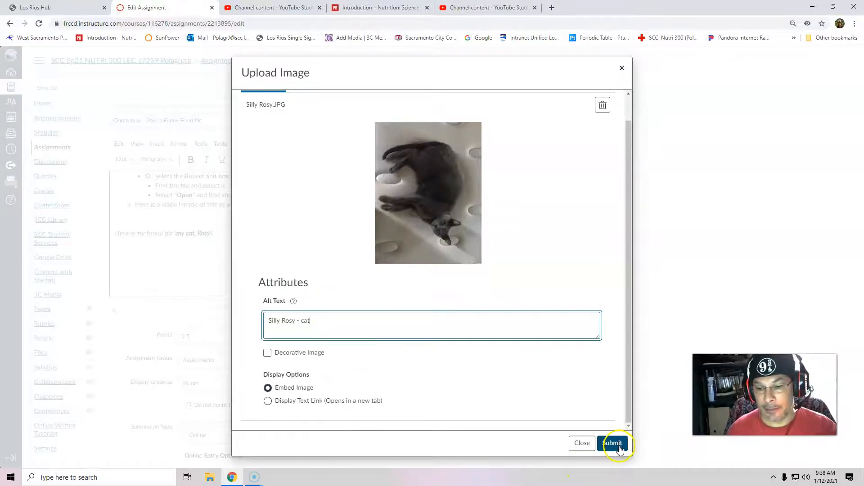
{"action": "left_click", "coordinate": [612, 442]}
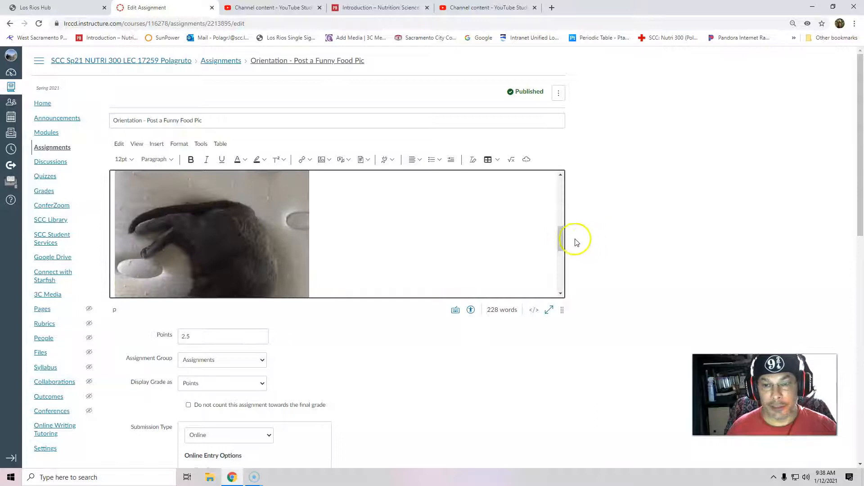
- Save the edited 'Post a Funny Food Pic' assignment
{"action": "left_click", "coordinate": [211, 231]}
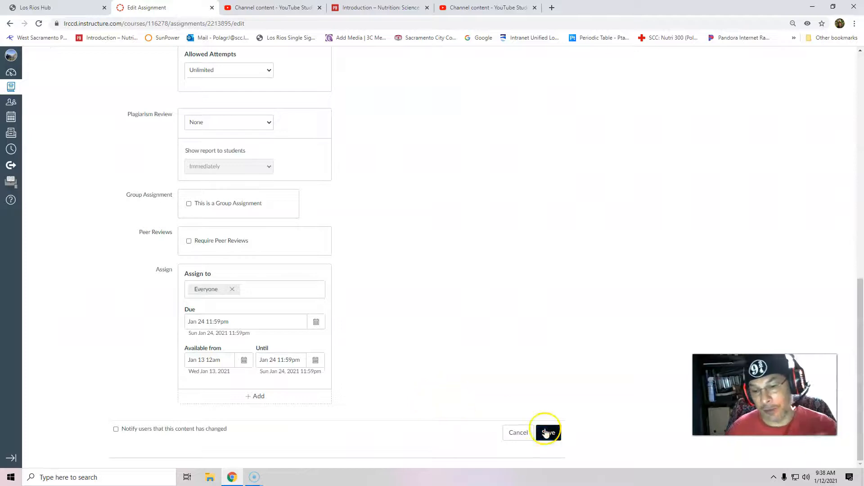
{"action": "left_click", "coordinate": [546, 433]}
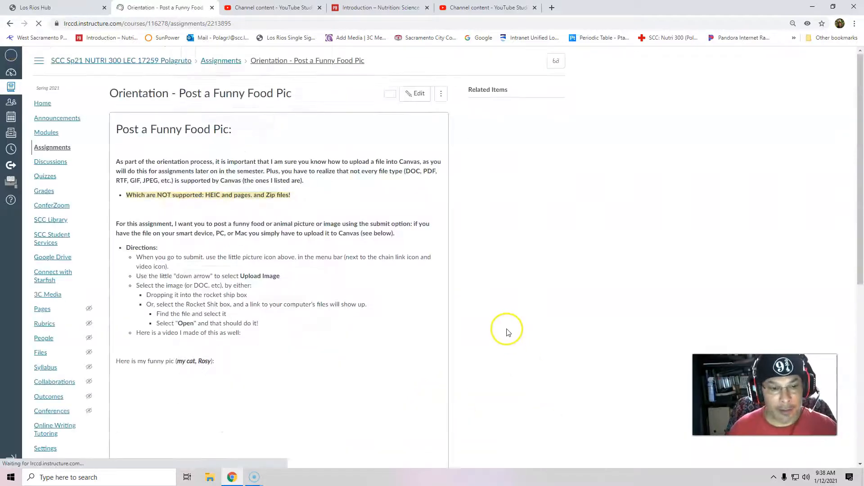
- Scroll down to confirm the cat photo appears beneath 'Here is my funny pic'
{"action": "scroll", "scroll_direction": "down", "scroll_amount": 3}
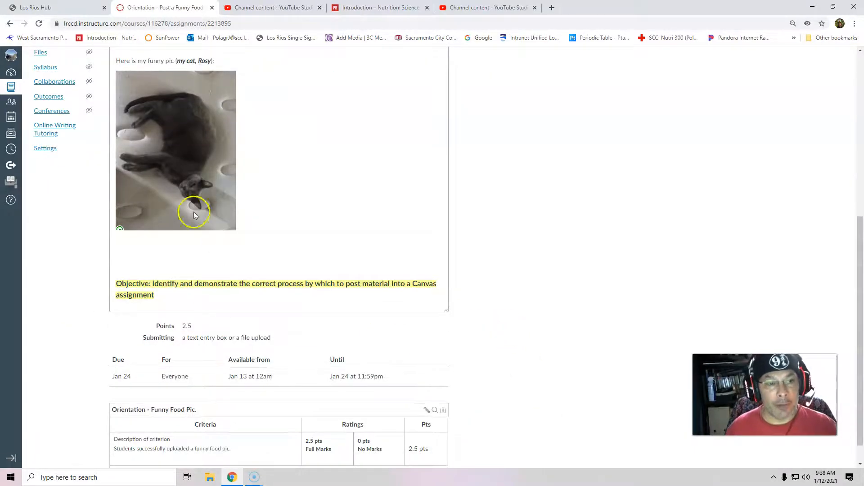
{"action": "mouse_move", "coordinate": [244, 211]}
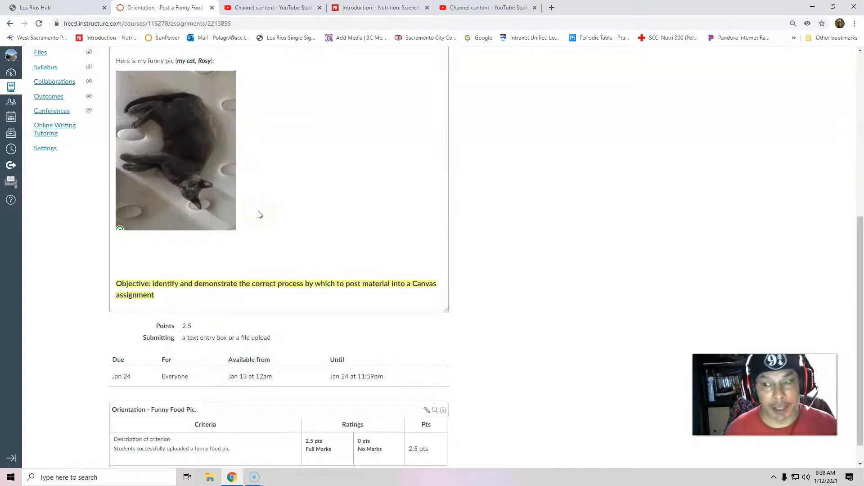
{"action": "mouse_move", "coordinate": [263, 215]}
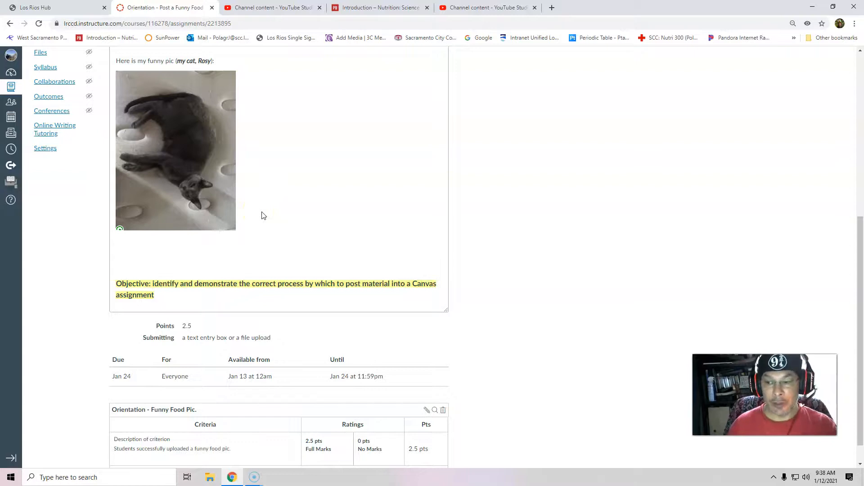